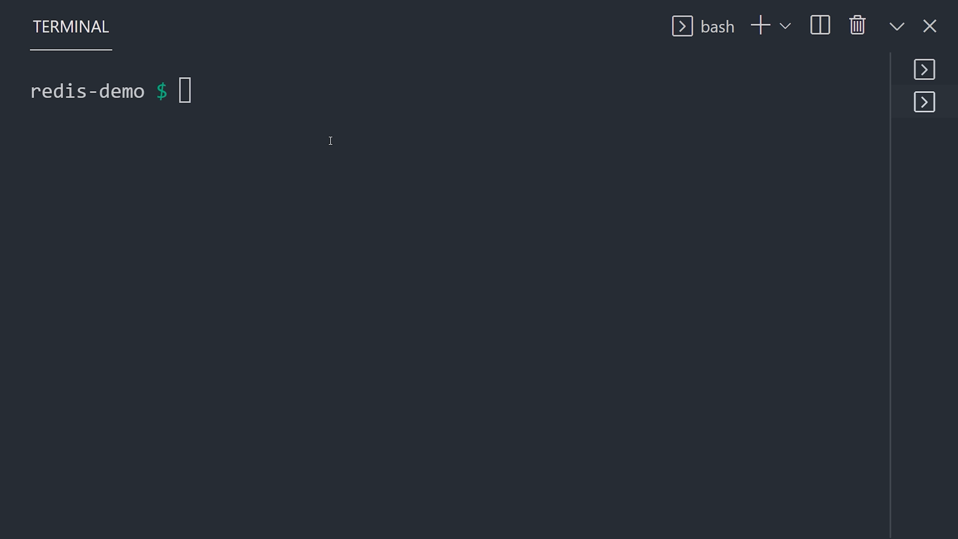
pyautogui.write('npm i')
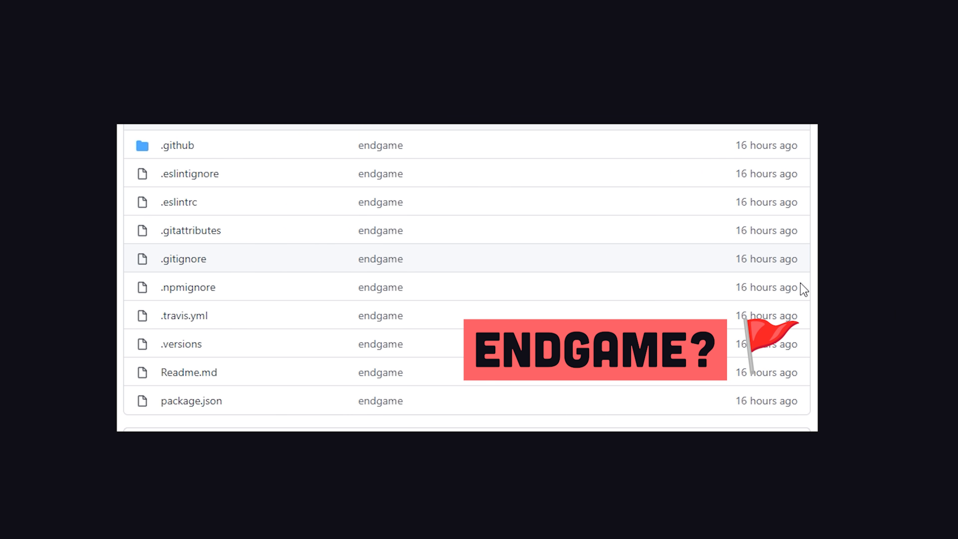
pyautogui.scroll(-3)
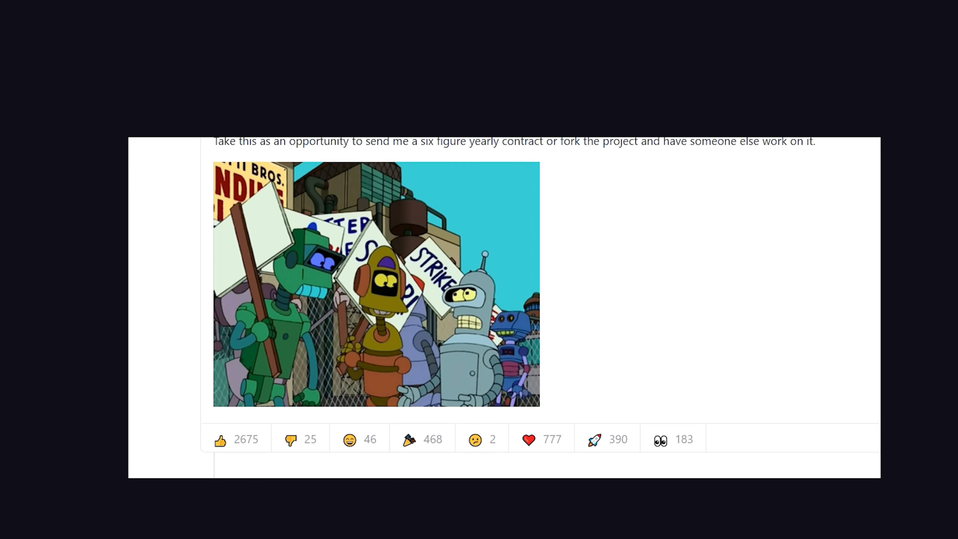
pyautogui.scroll(-3)
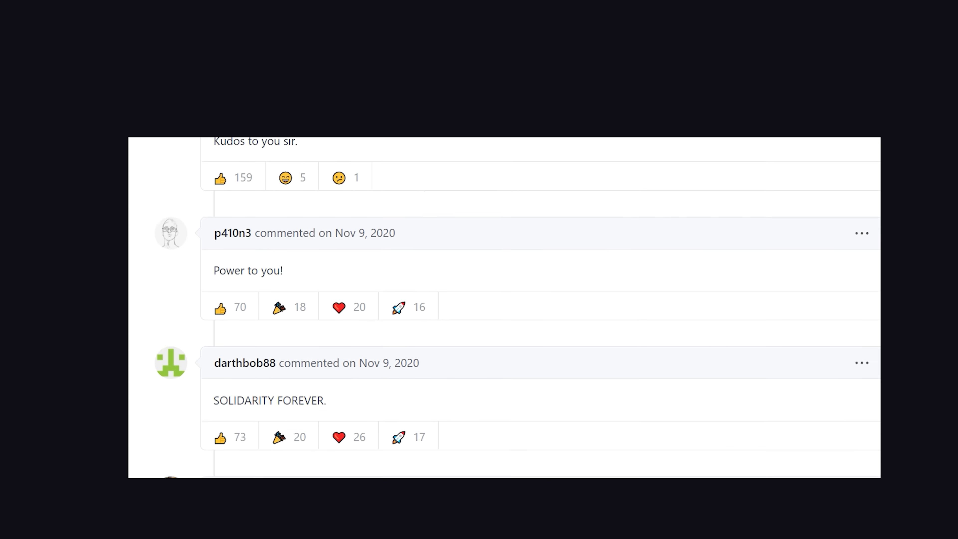
pyautogui.scroll(-3)
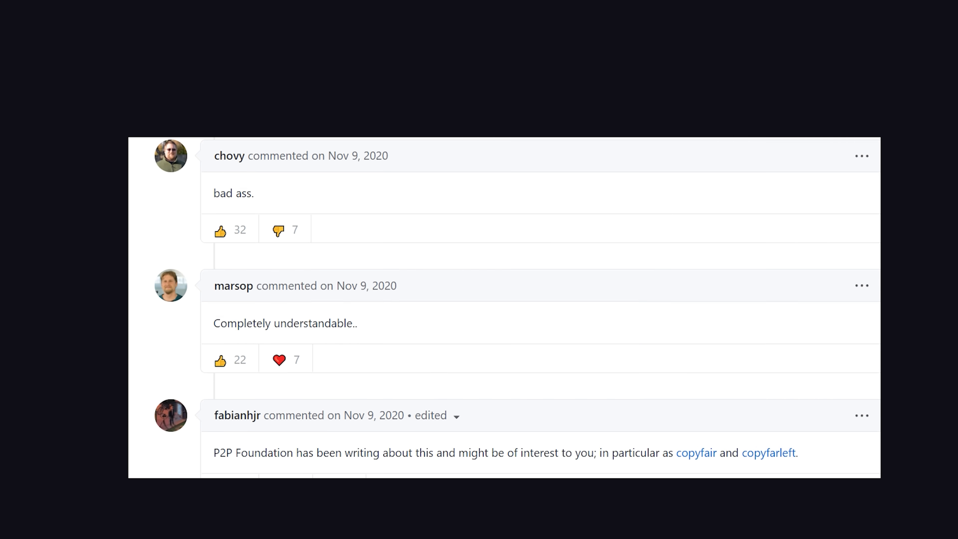
pyautogui.scroll(-3)
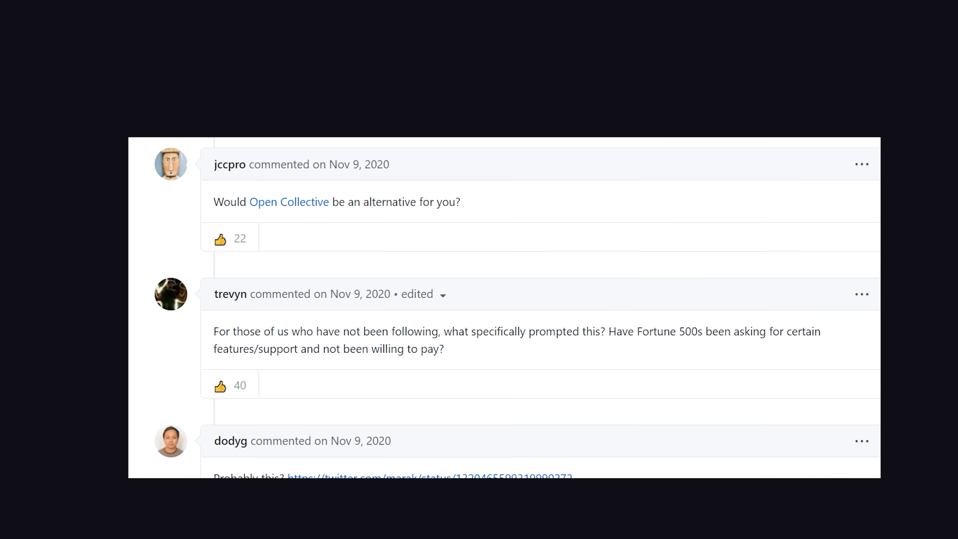
pyautogui.scroll(-3)
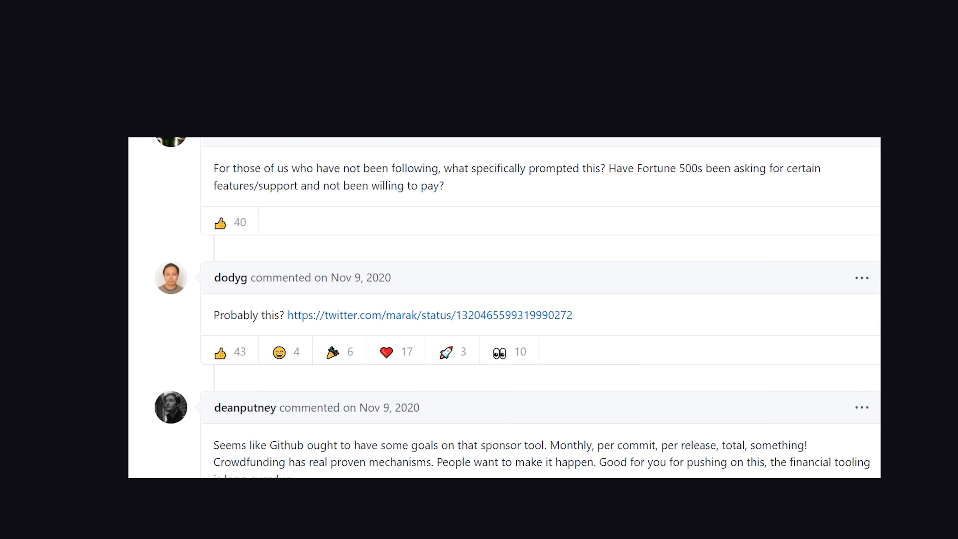
pyautogui.scroll(-3)
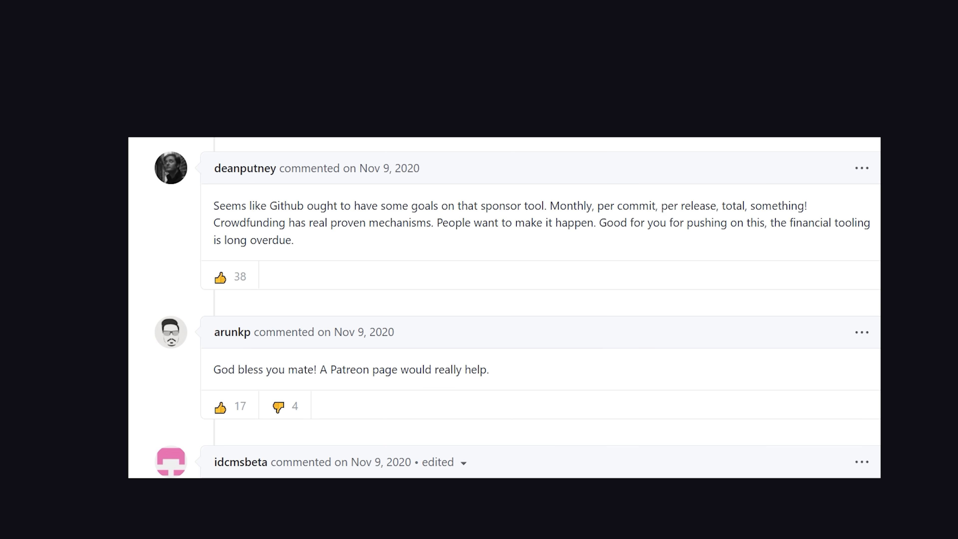